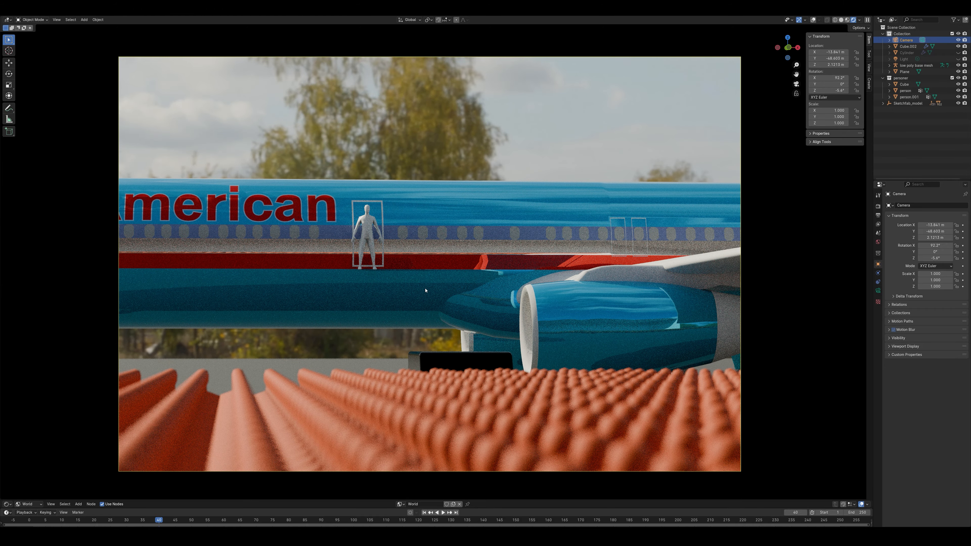
pyautogui.moveTo(274, 286)
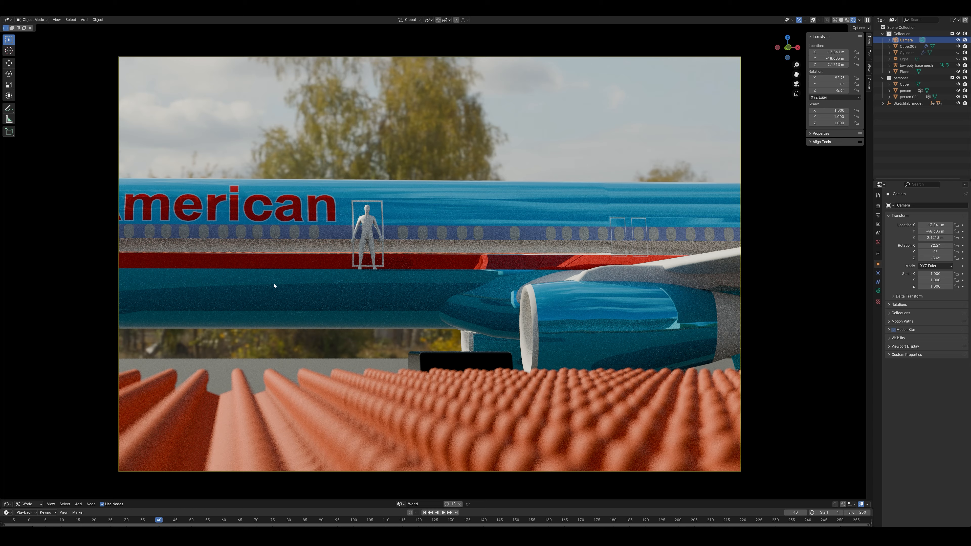